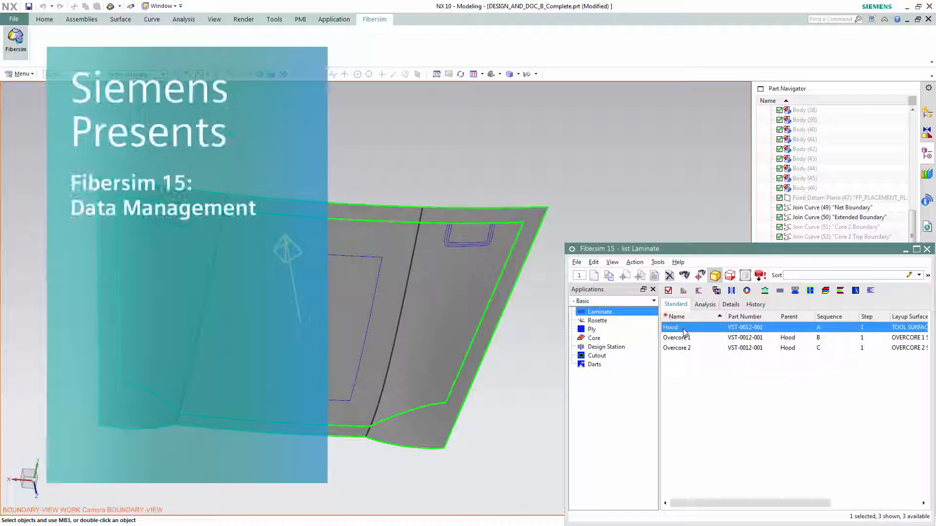
Preview the Overcore laminates, then filter the ply list to P001's Hood laminate.
{"action": "left_click", "coordinate": [677, 337]}
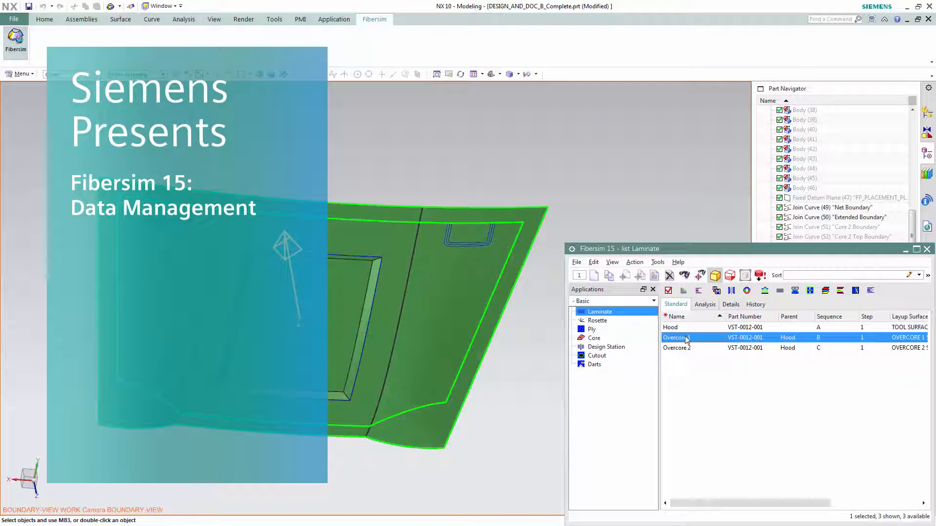
{"action": "left_click", "coordinate": [677, 348]}
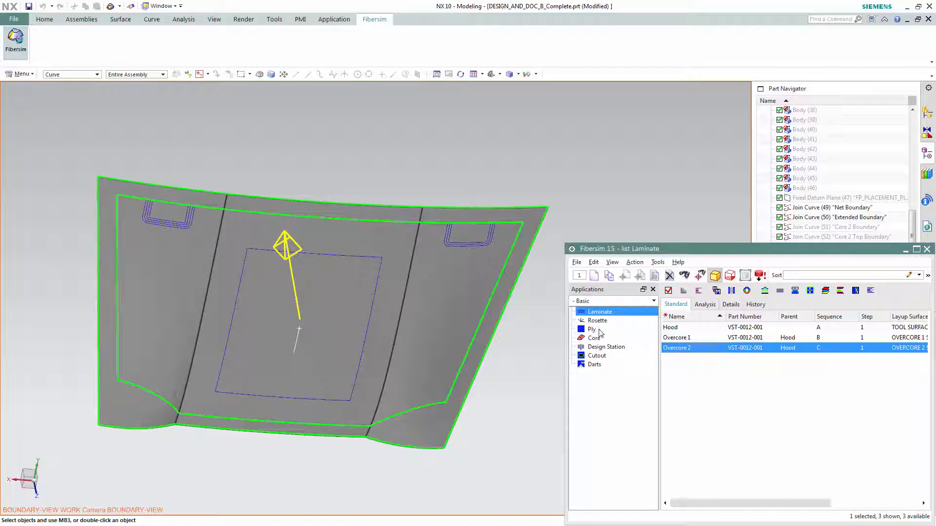
{"action": "left_click", "coordinate": [591, 329]}
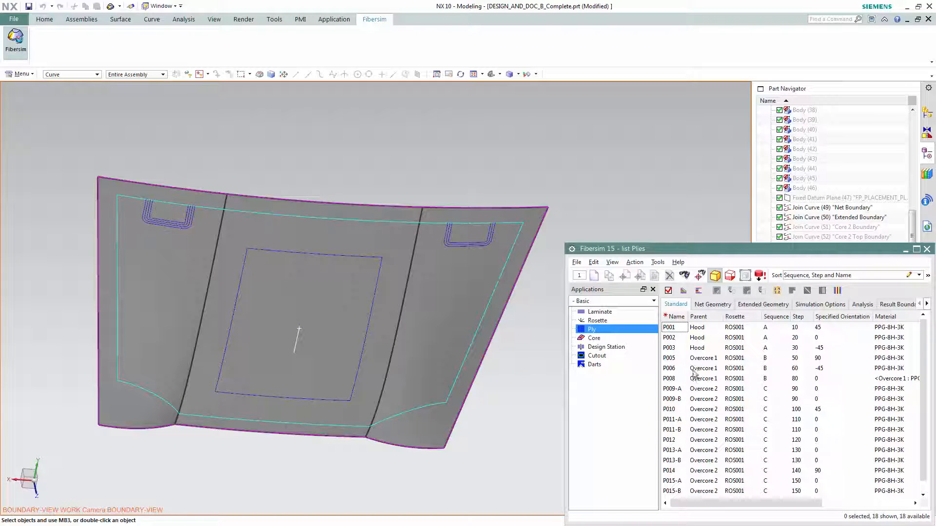
{"action": "left_click", "coordinate": [669, 328]}
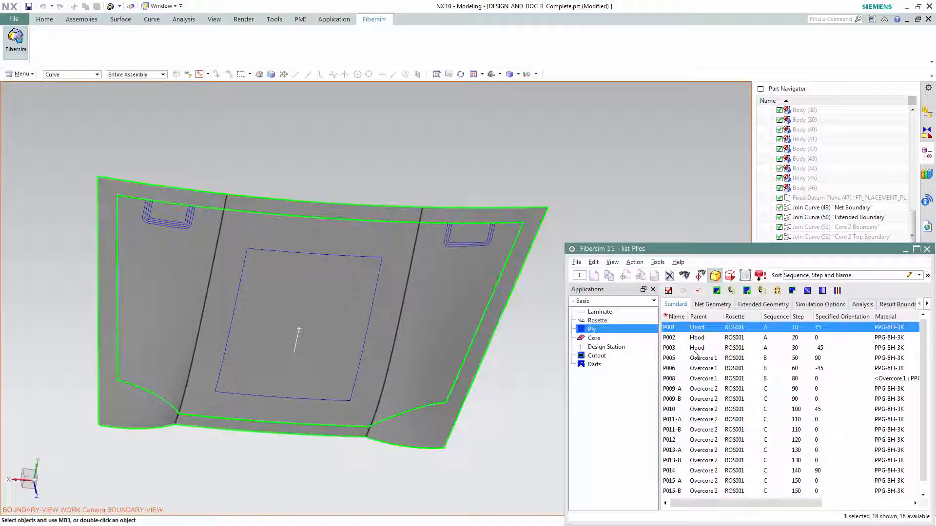
{"action": "left_click", "coordinate": [696, 347]}
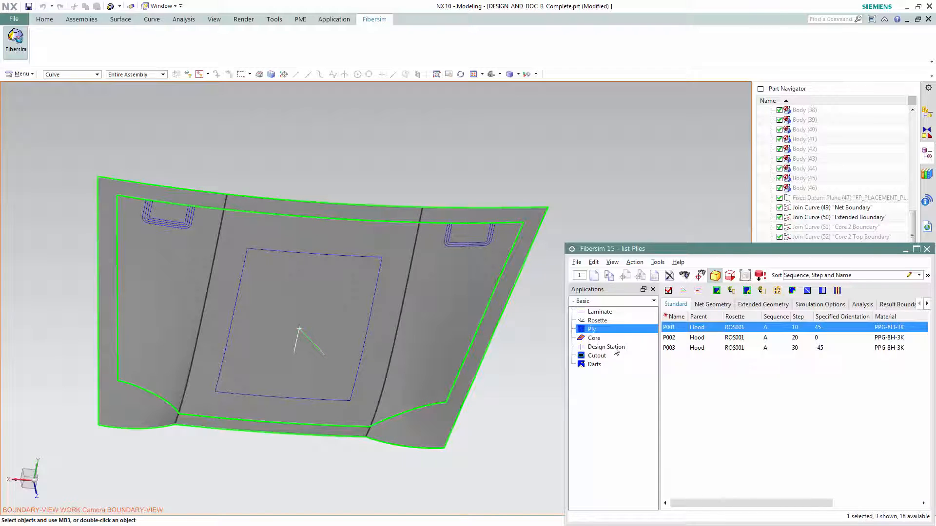
Modify the out-of-date design station DS001 and confirm, restoring all 18 plies.
{"action": "left_click", "coordinate": [605, 347]}
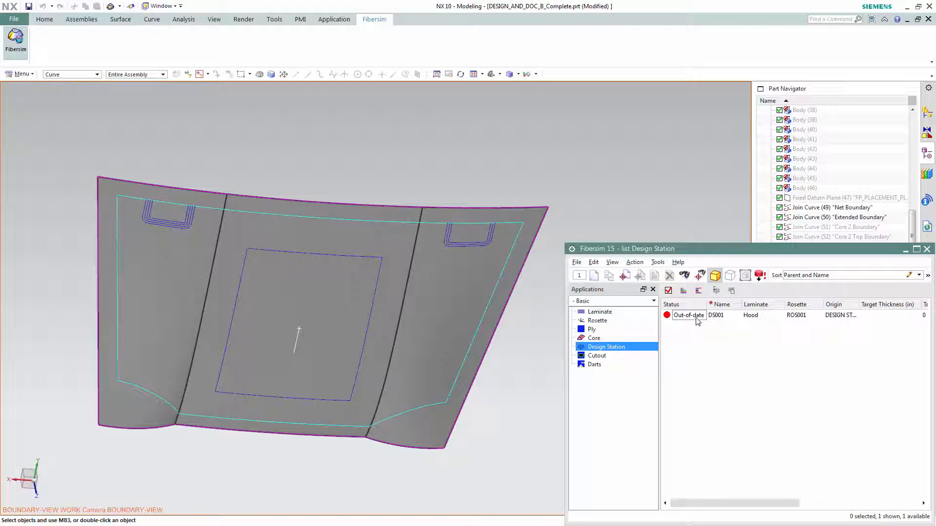
{"action": "left_click", "coordinate": [716, 315]}
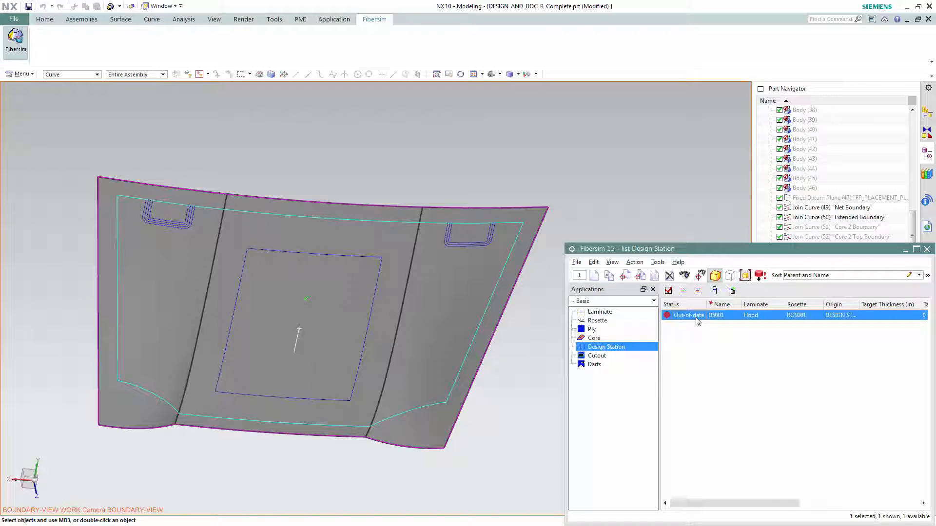
{"action": "double_click", "coordinate": [716, 315]}
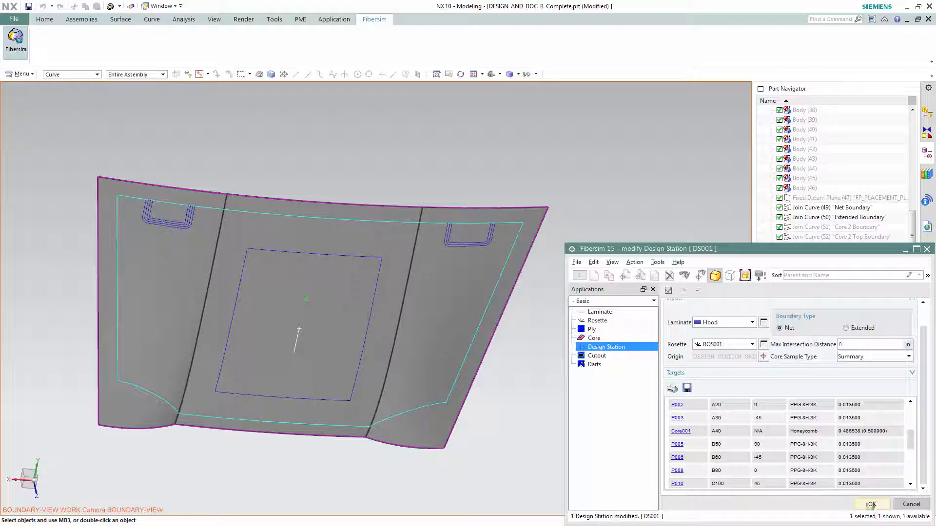
{"action": "left_click", "coordinate": [590, 328]}
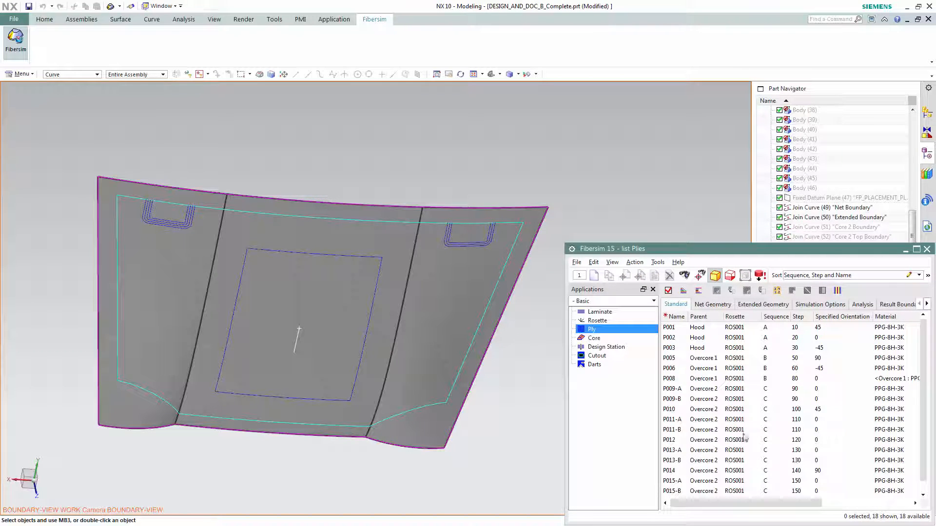
Make Overcore 1 the active laminate, leaving plies P005, P006 and P008 listed.
{"action": "left_click", "coordinate": [927, 275]}
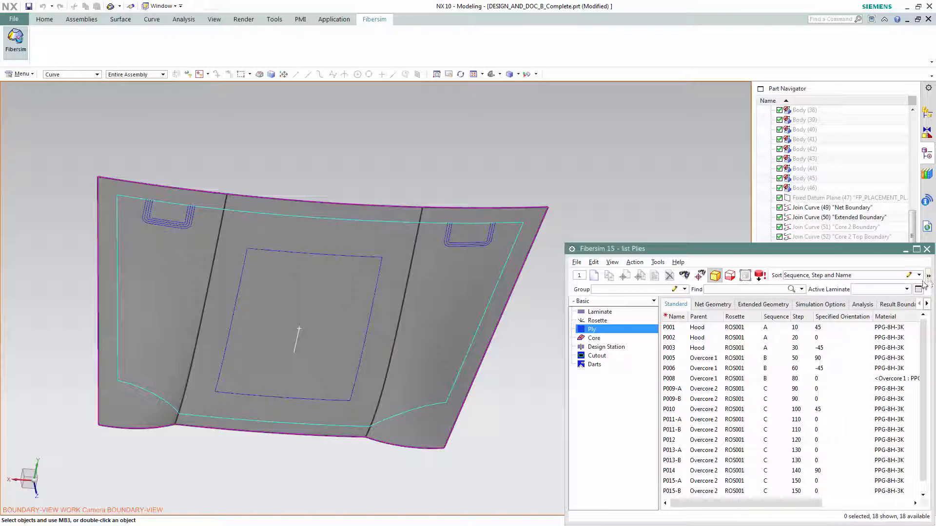
{"action": "left_click", "coordinate": [907, 289]}
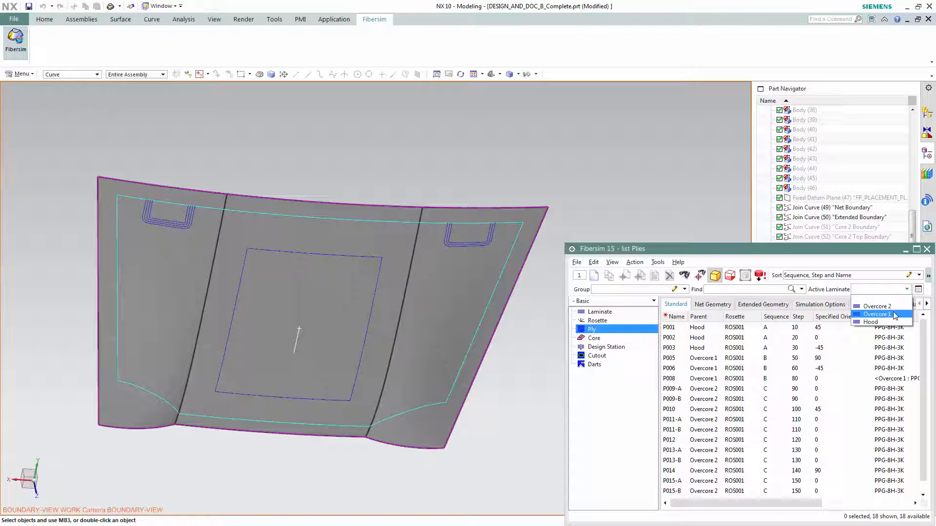
{"action": "left_click", "coordinate": [875, 314]}
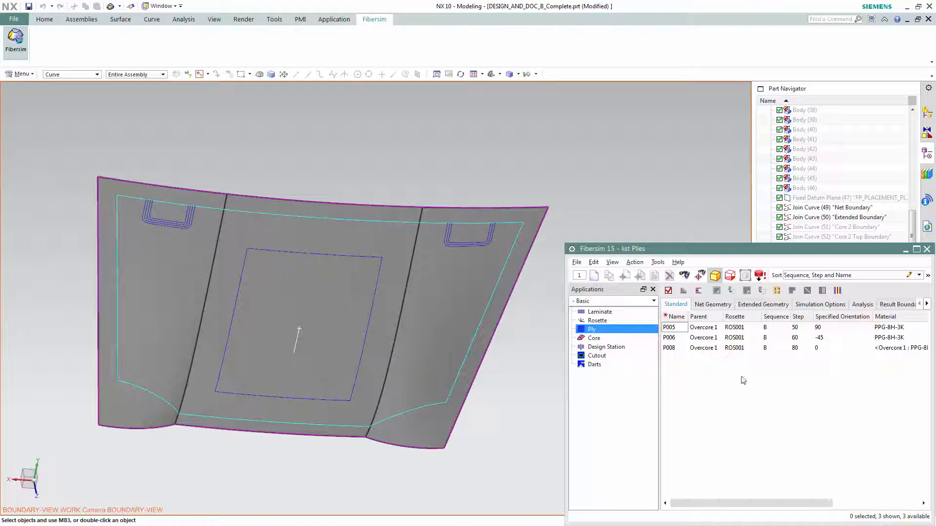
Preview P008, then open ply P005 (90°, sequence B, step 50) for modification.
{"action": "left_click", "coordinate": [704, 347]}
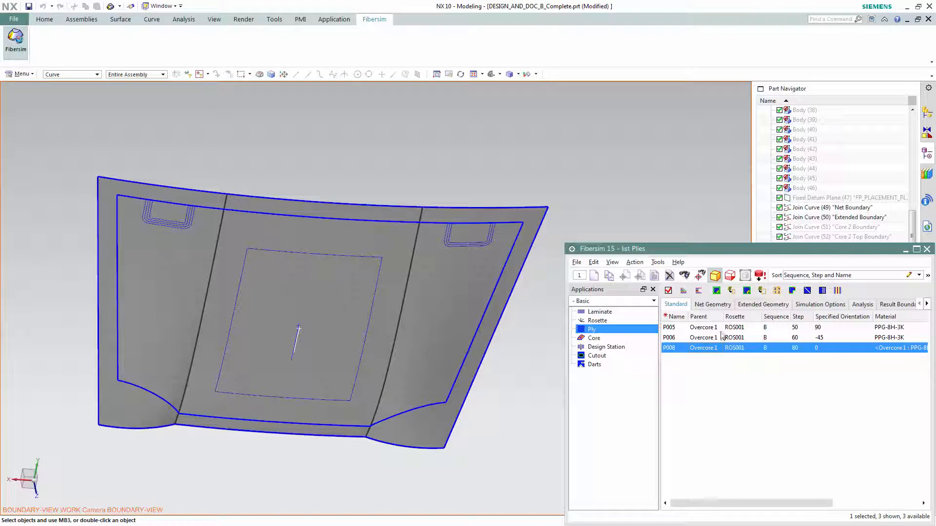
{"action": "left_click", "coordinate": [702, 327]}
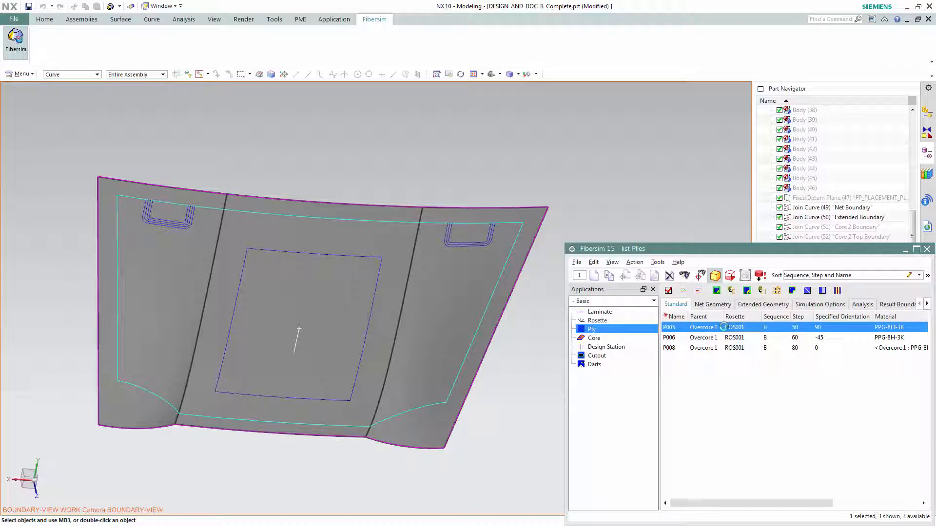
{"action": "double_click", "coordinate": [671, 327]}
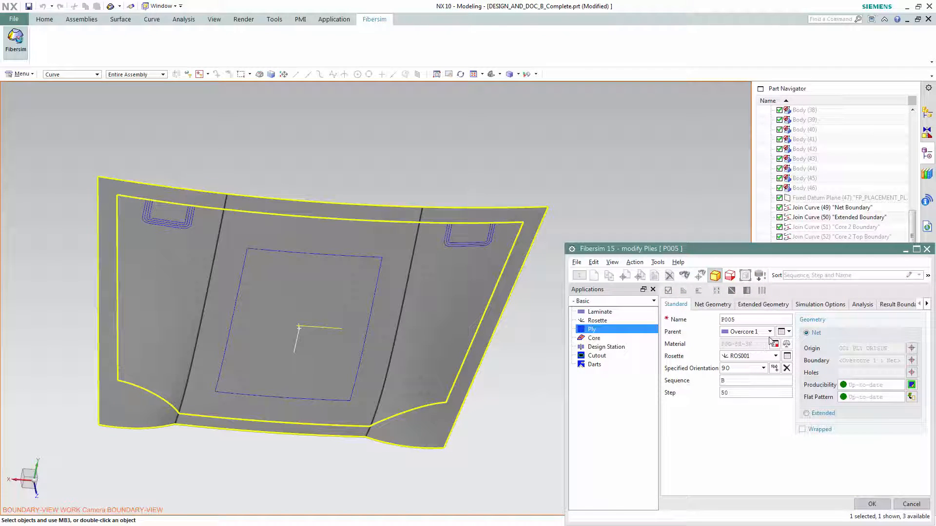